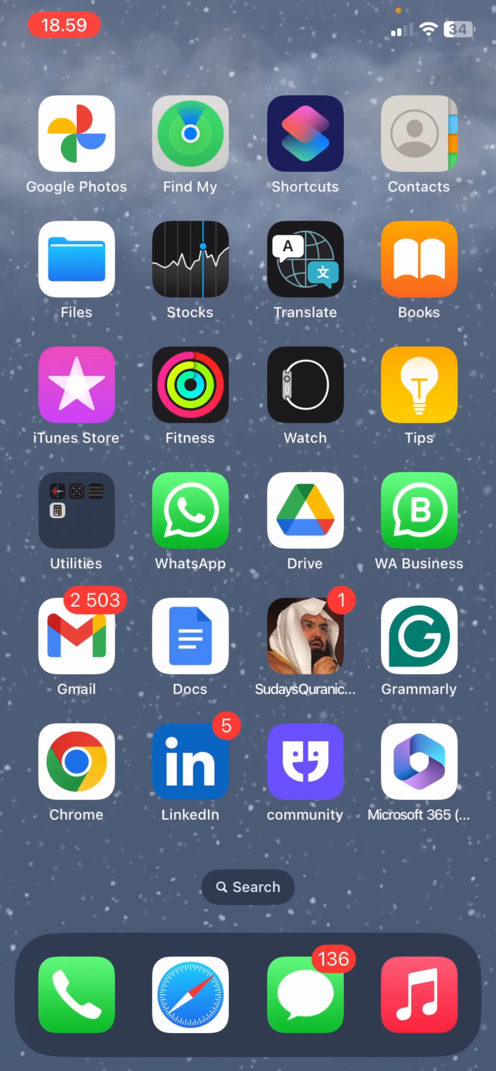
Browse the phone's photo library videos, then return to the home screen.
left_click(76, 134)
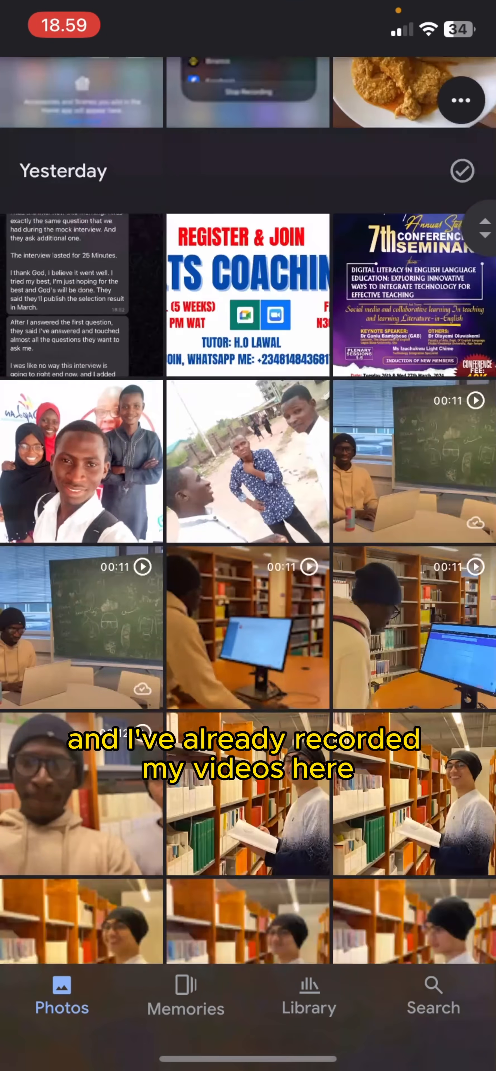
scroll("down", 3)
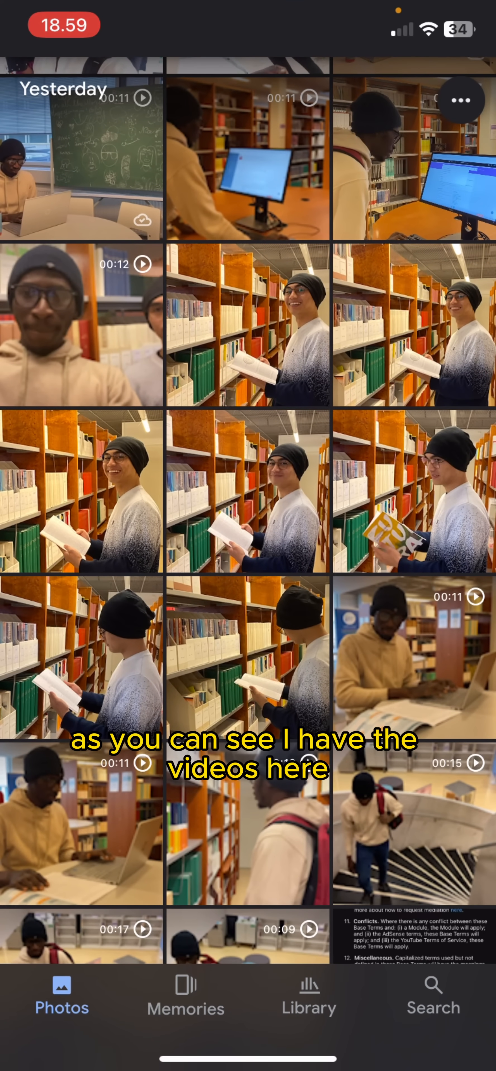
key("home")
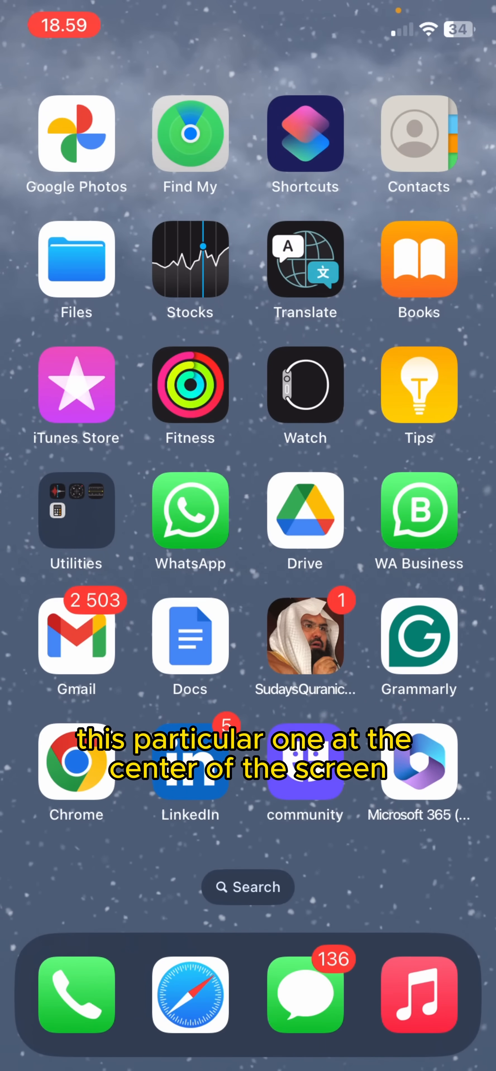
Launch Google Drive on My Drive and show the new-item (+) menu.
left_click(304, 511)
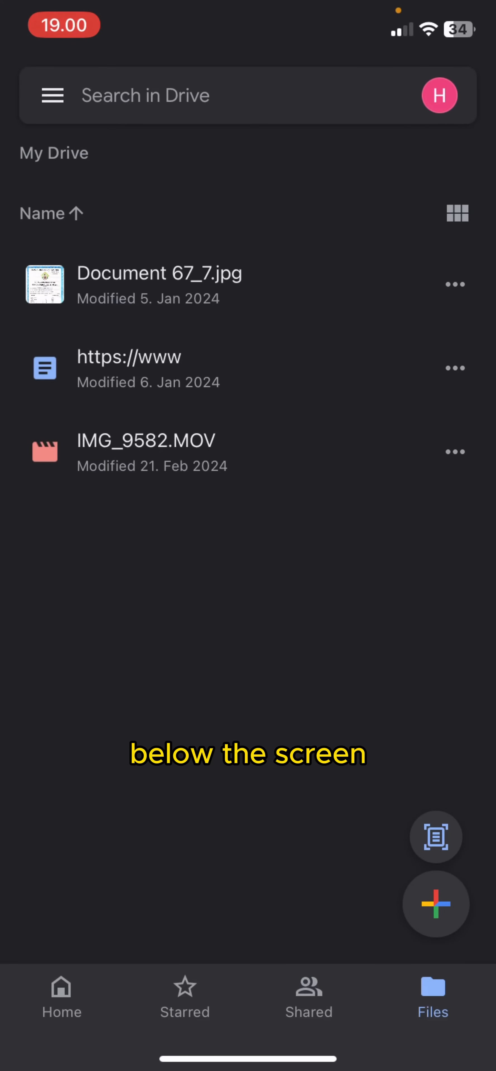
left_click(436, 904)
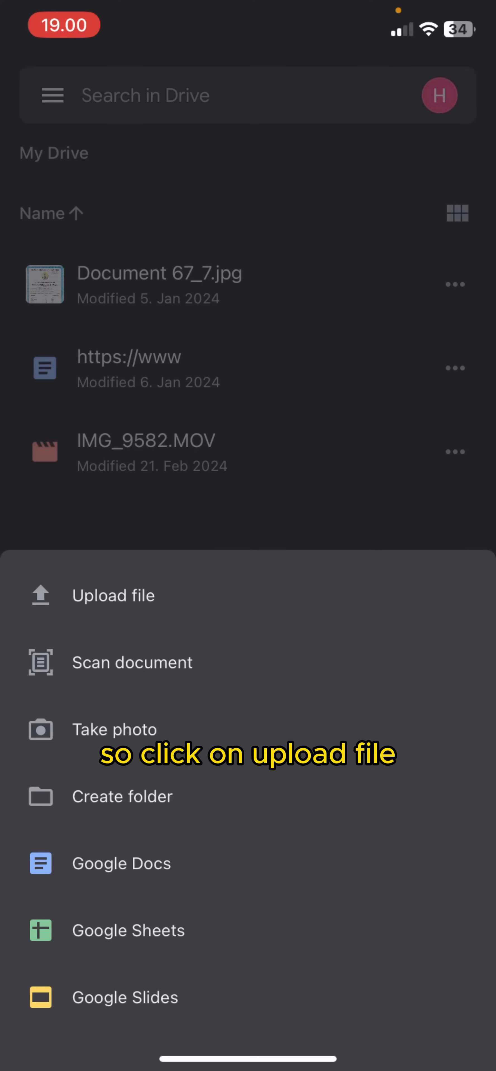
Start a file upload and pick the 00:10 chalkboard video from the Videos album.
left_click(112, 595)
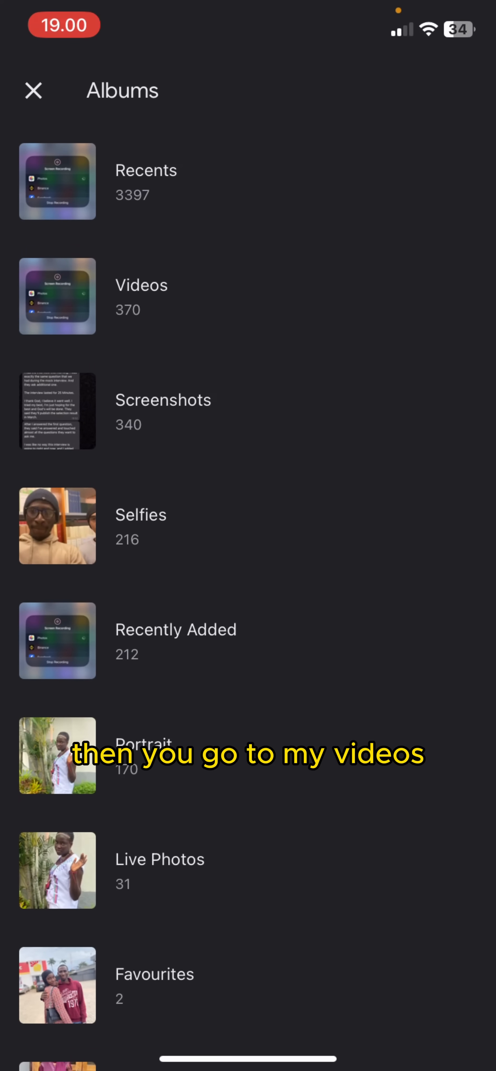
left_click(141, 285)
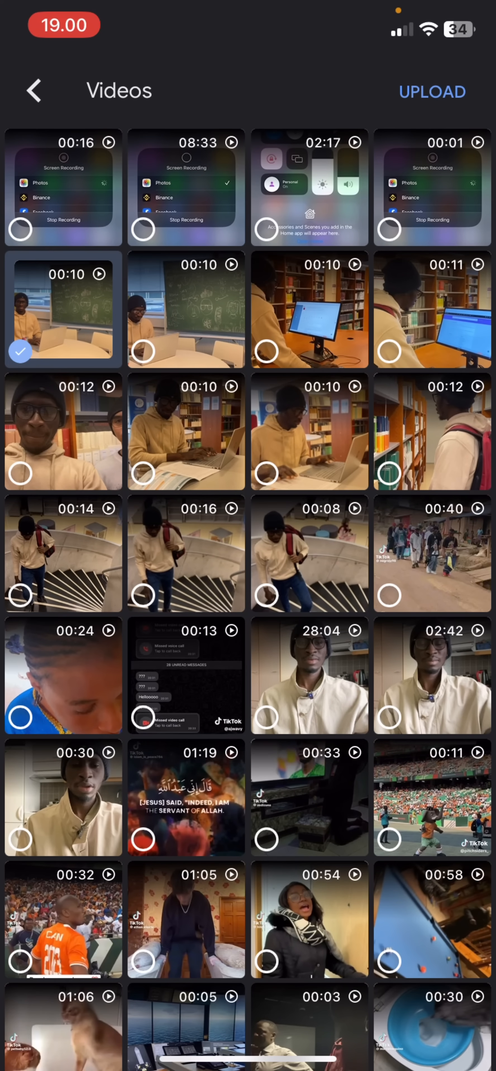
Upload the video to My Drive and show the actions for IMG_9582.MOV.
left_click(432, 91)
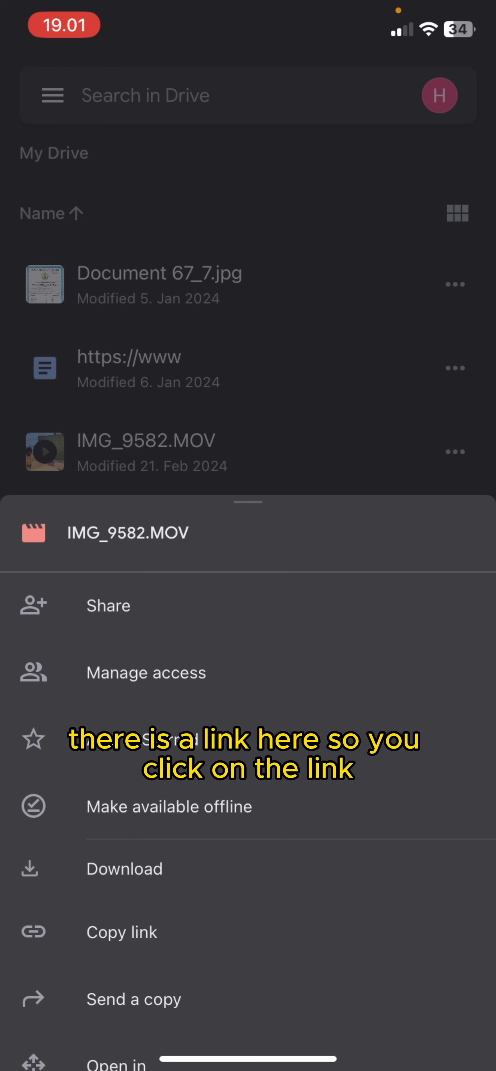
Copy the share link of IMG_9582.MOV and return to the home screen.
left_click(121, 931)
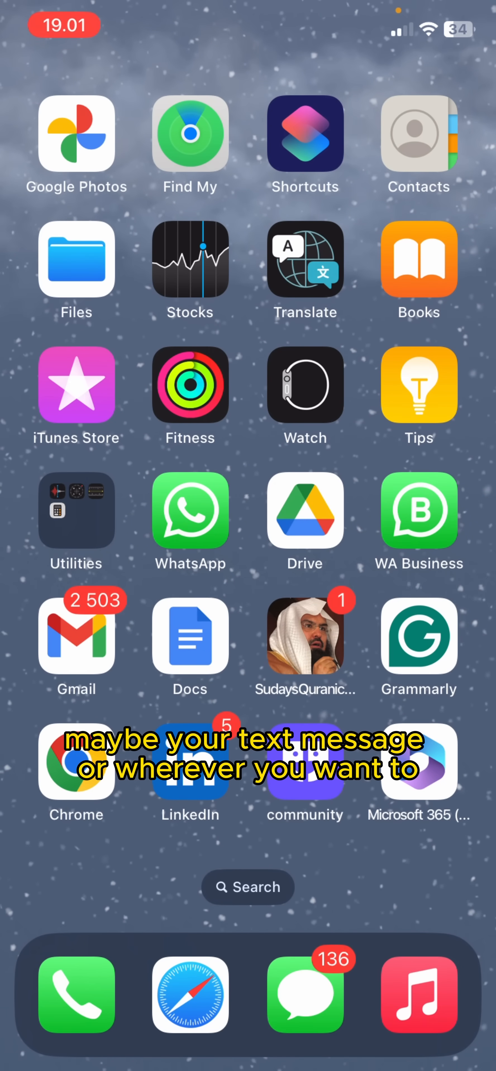
Paste and send the Drive link in the Telia conversation, then return to the conversation list.
left_click(304, 995)
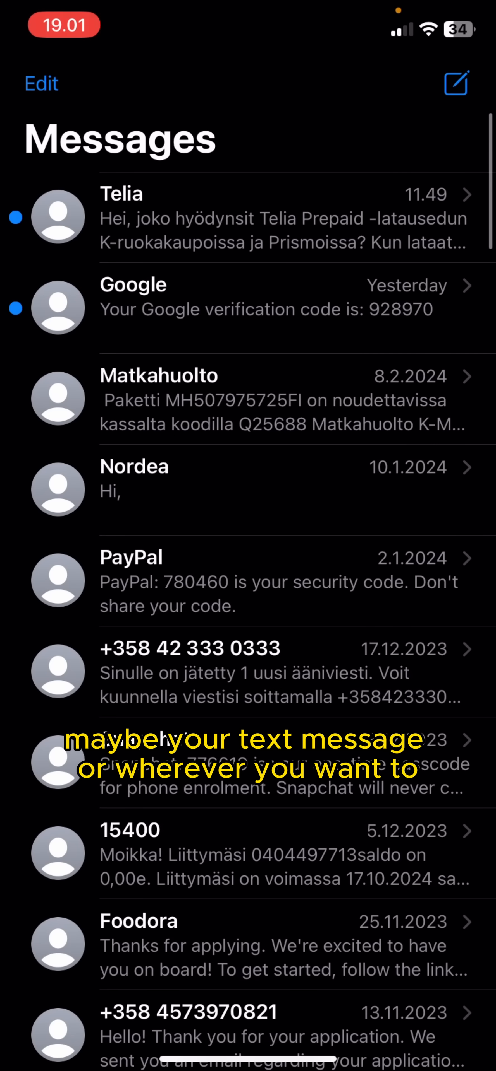
left_click(274, 219)
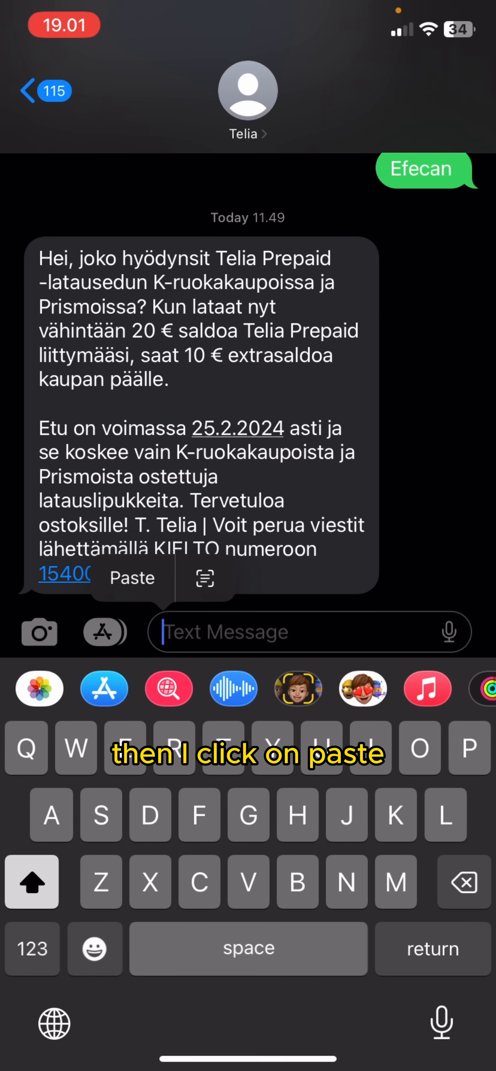
left_click(130, 578)
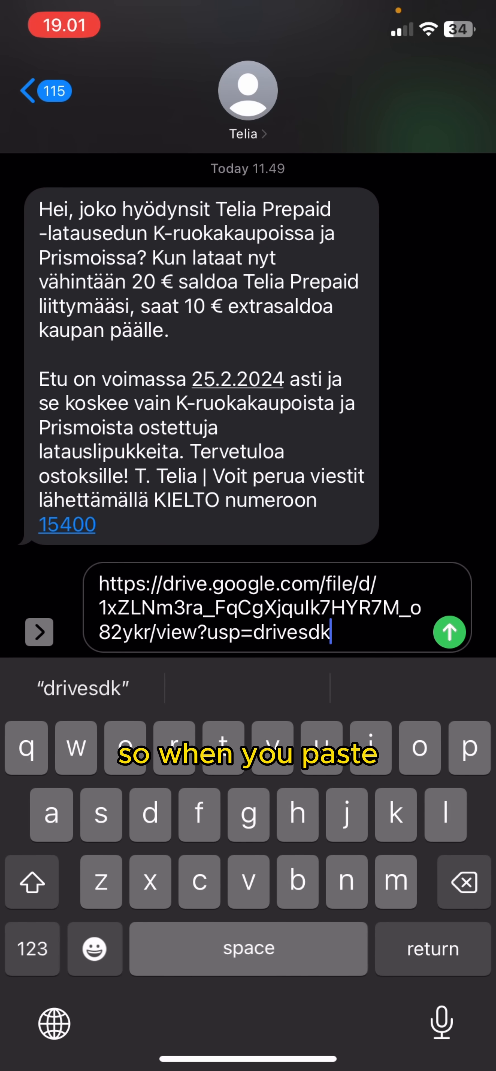
left_click(449, 632)
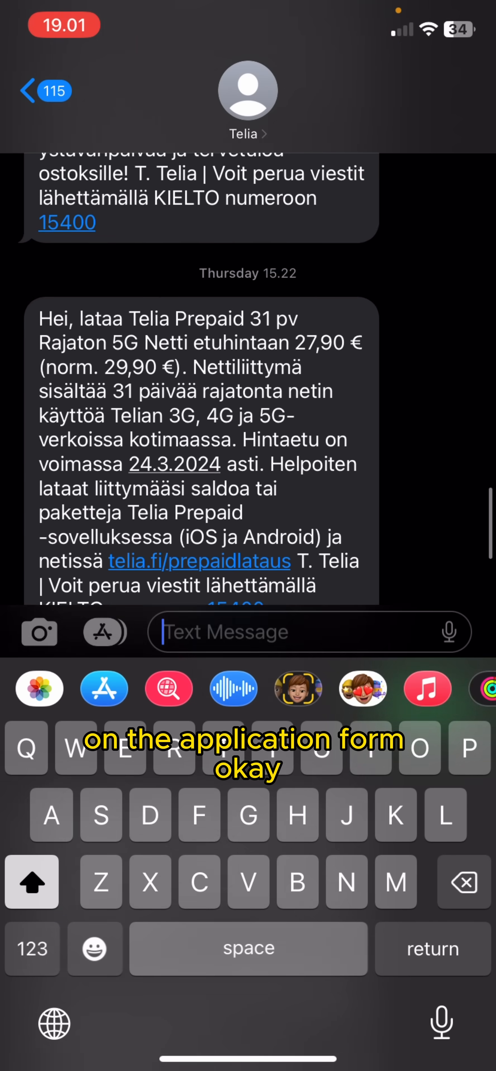
left_click(38, 91)
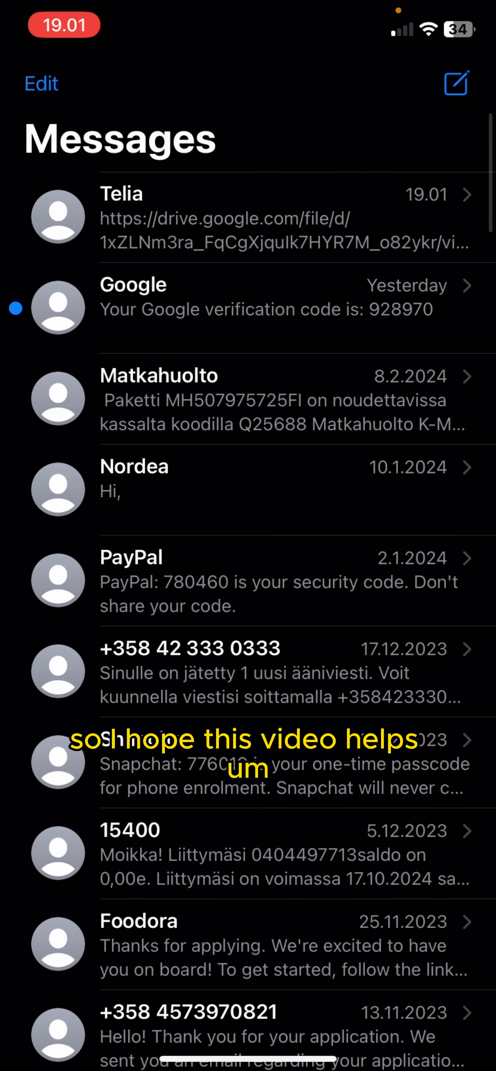